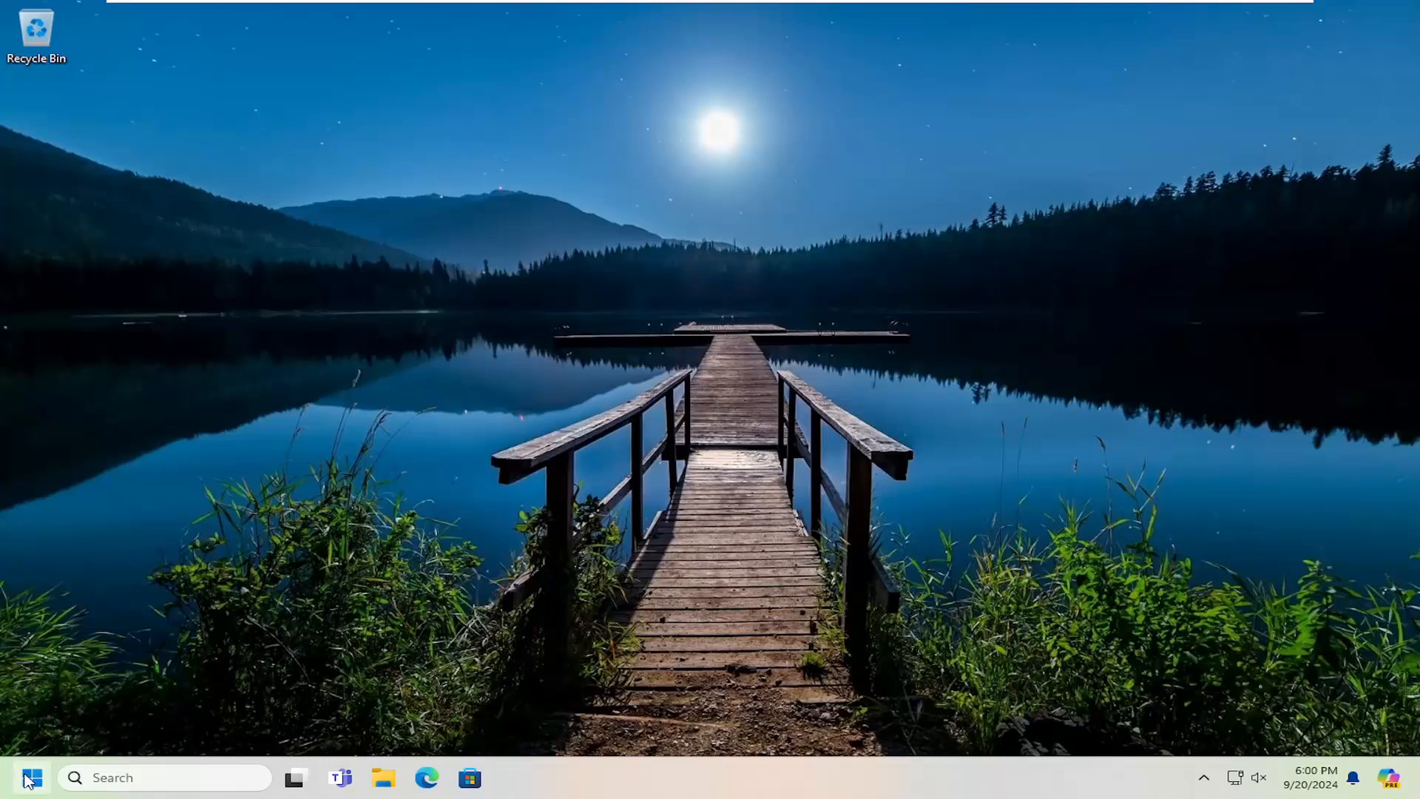
Launch Settings from a Start search for 'settings' and go to the System category
type("settings")
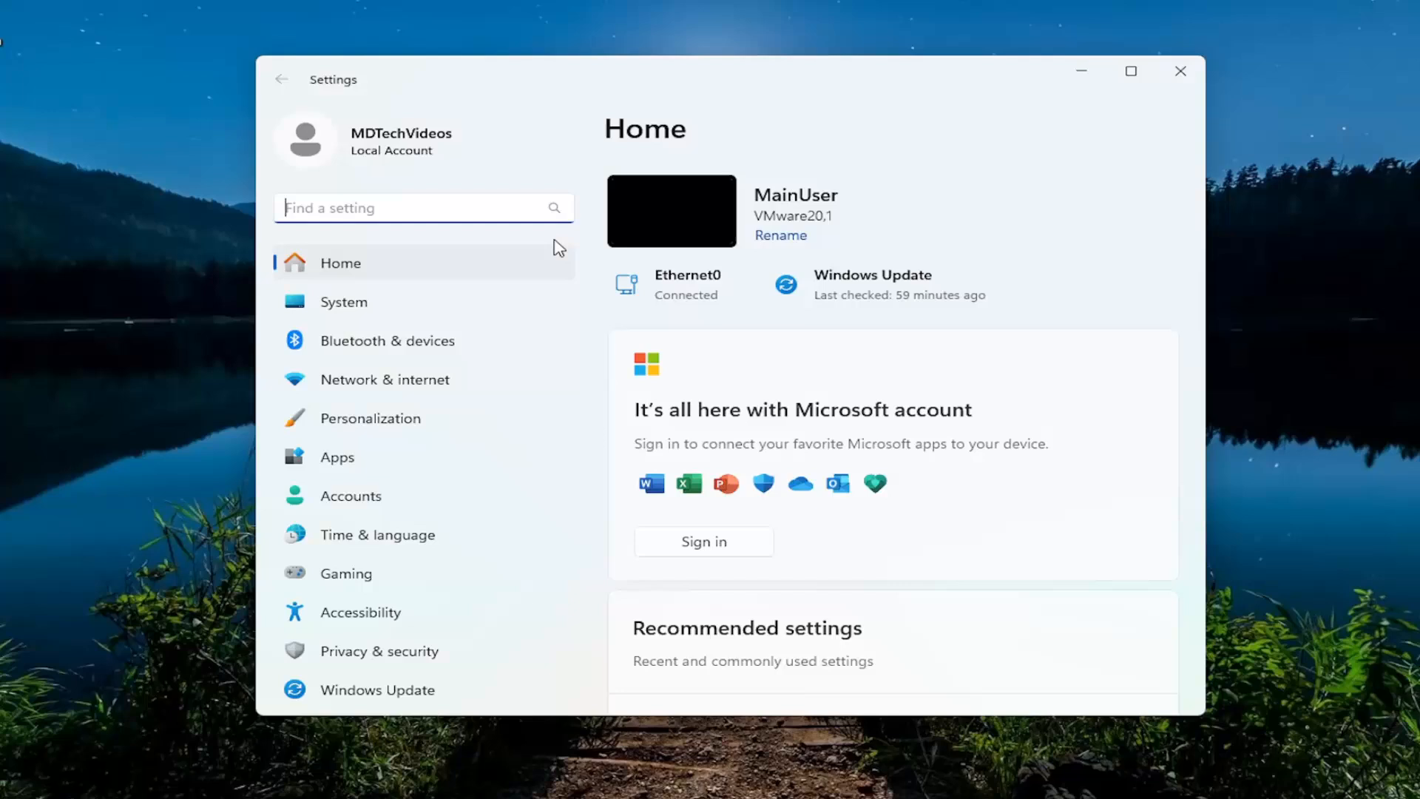
left_click(342, 301)
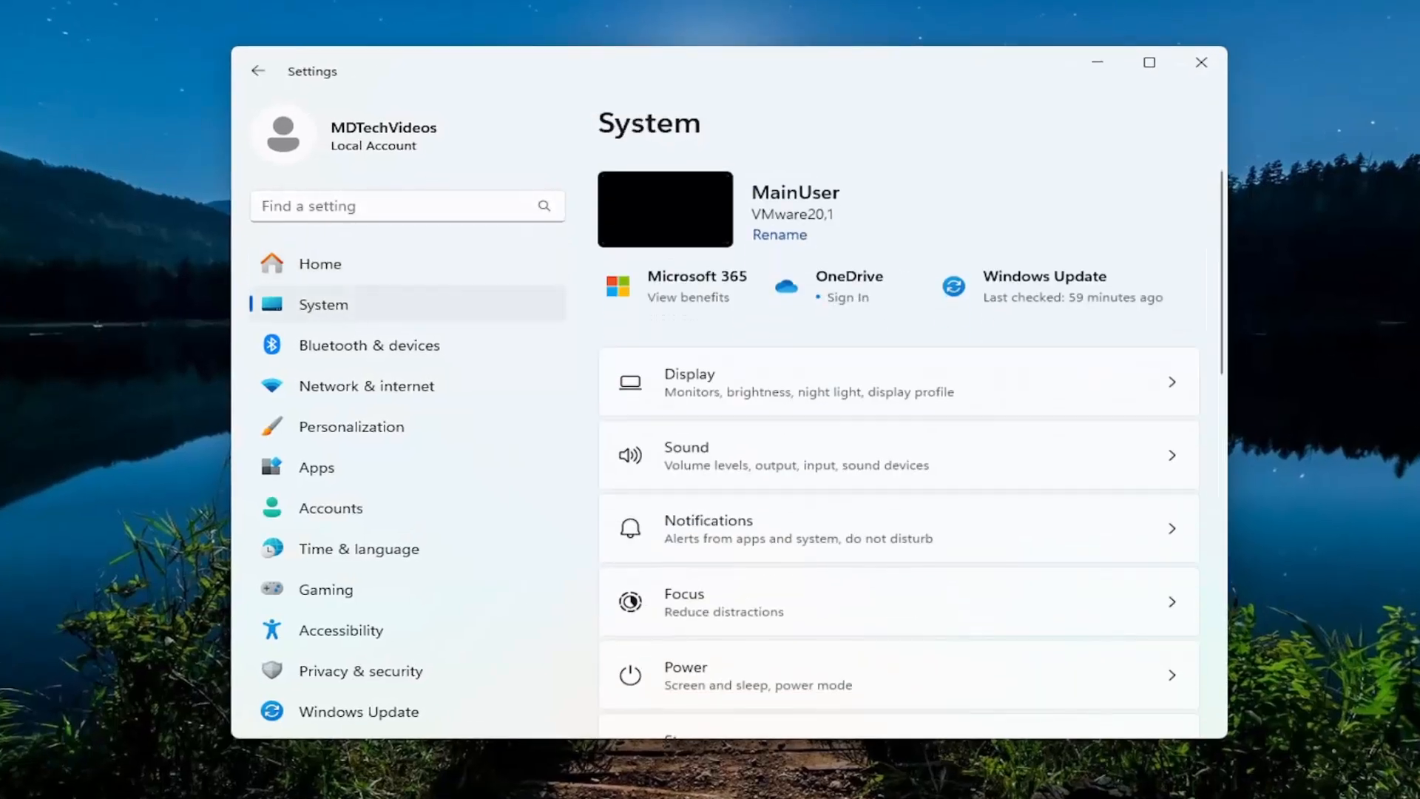
mouse_move(698, 530)
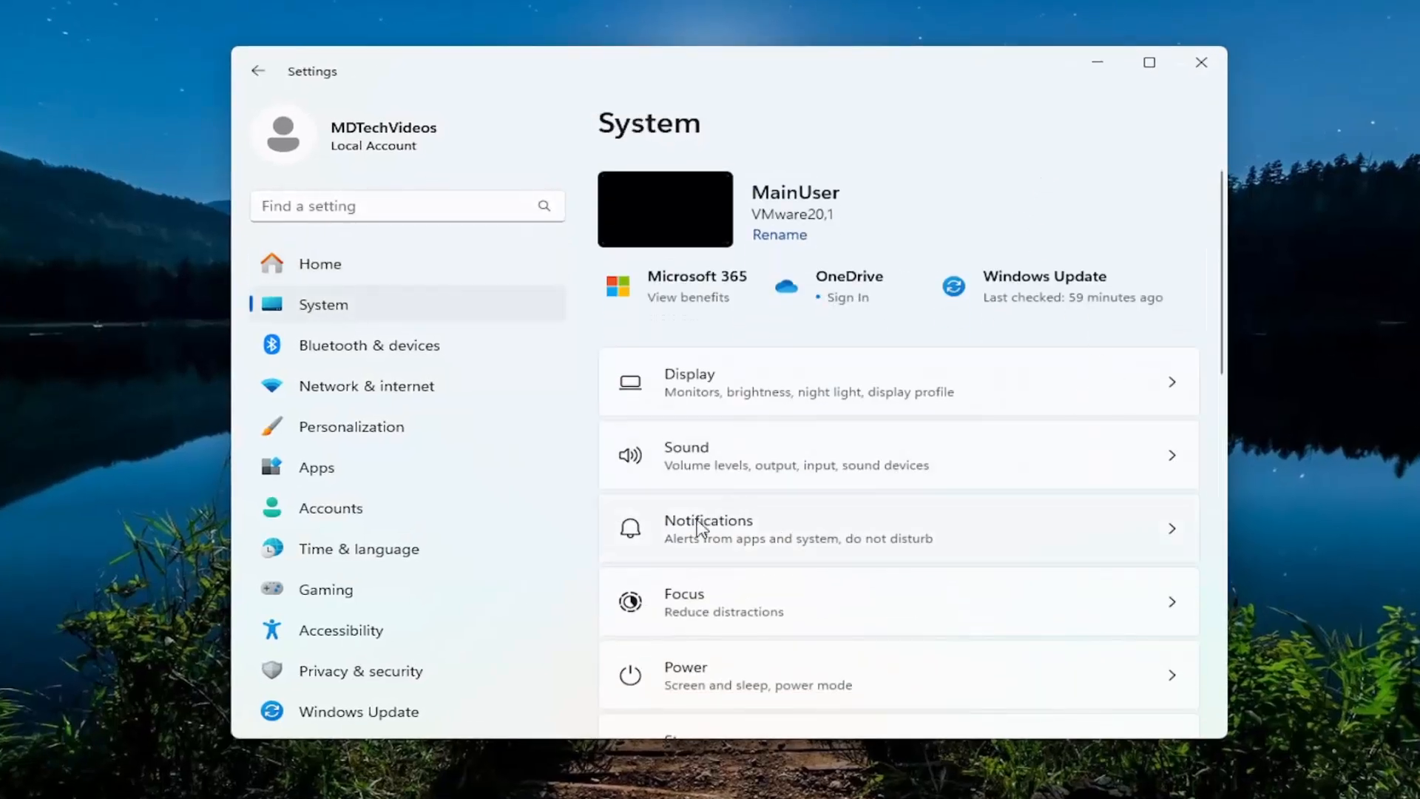
Review the Notifications page's per-app list: Microsoft Store, AutoPlay, Settings on; Startup App Notification off
left_click(797, 528)
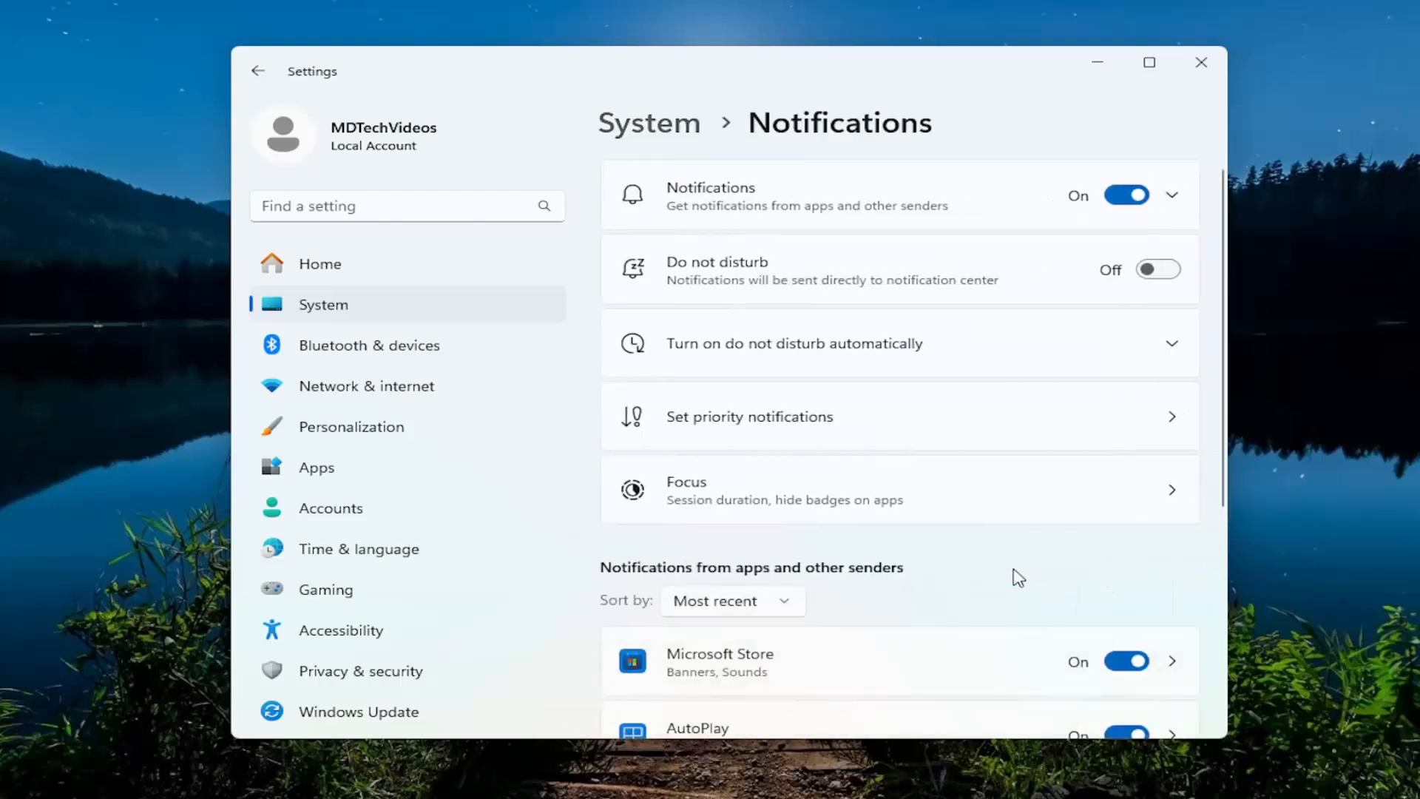
scroll("down", 3)
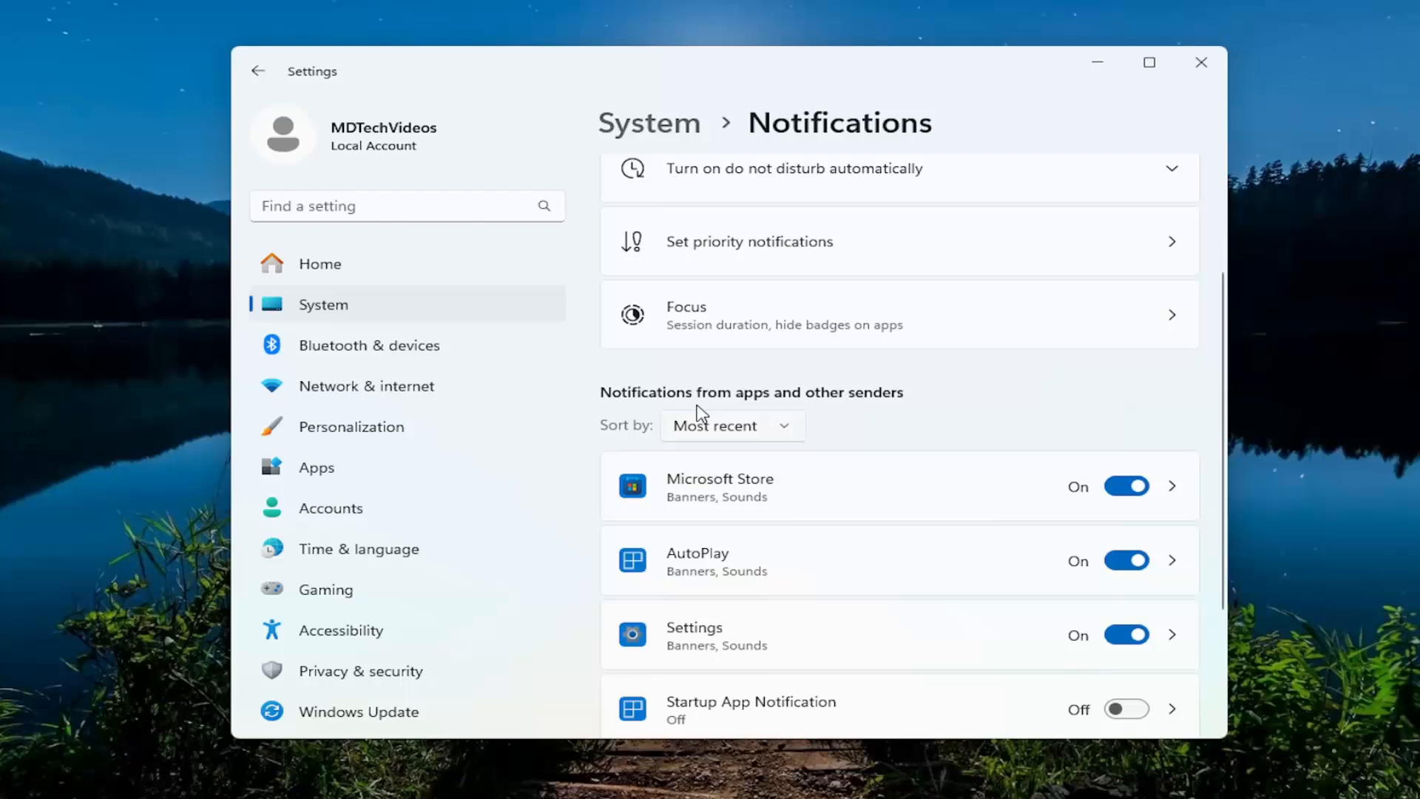
scroll("down", 3)
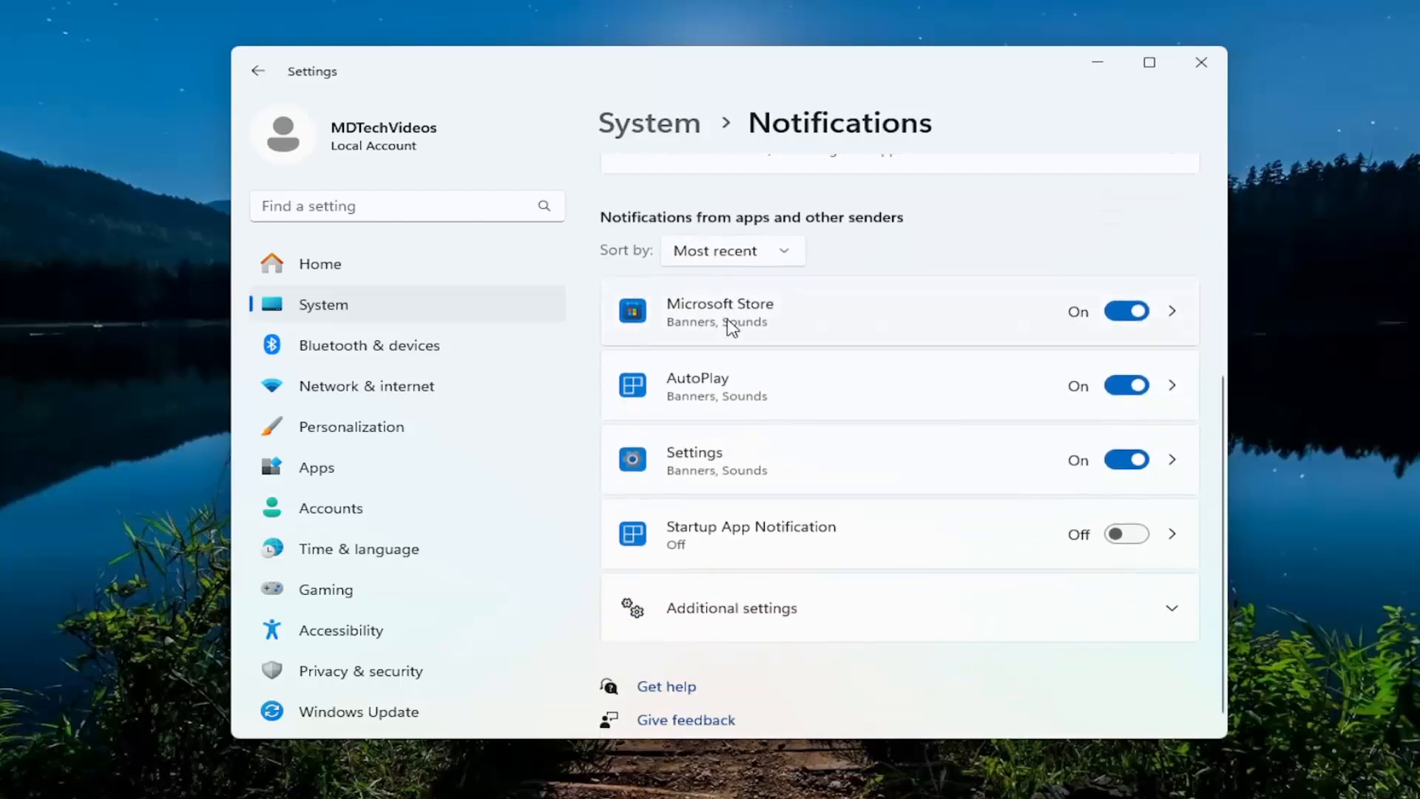
mouse_move(1022, 247)
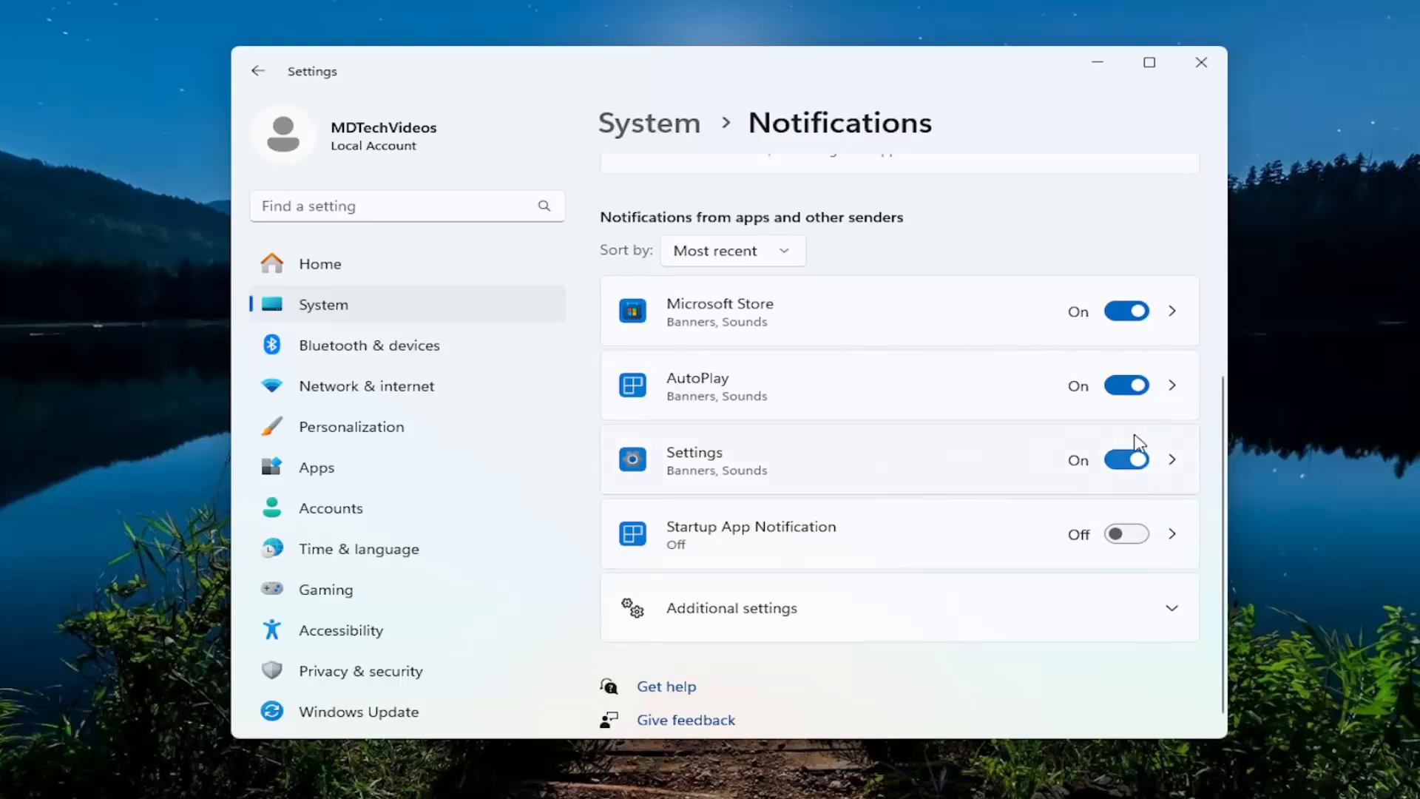
scroll("up", 3)
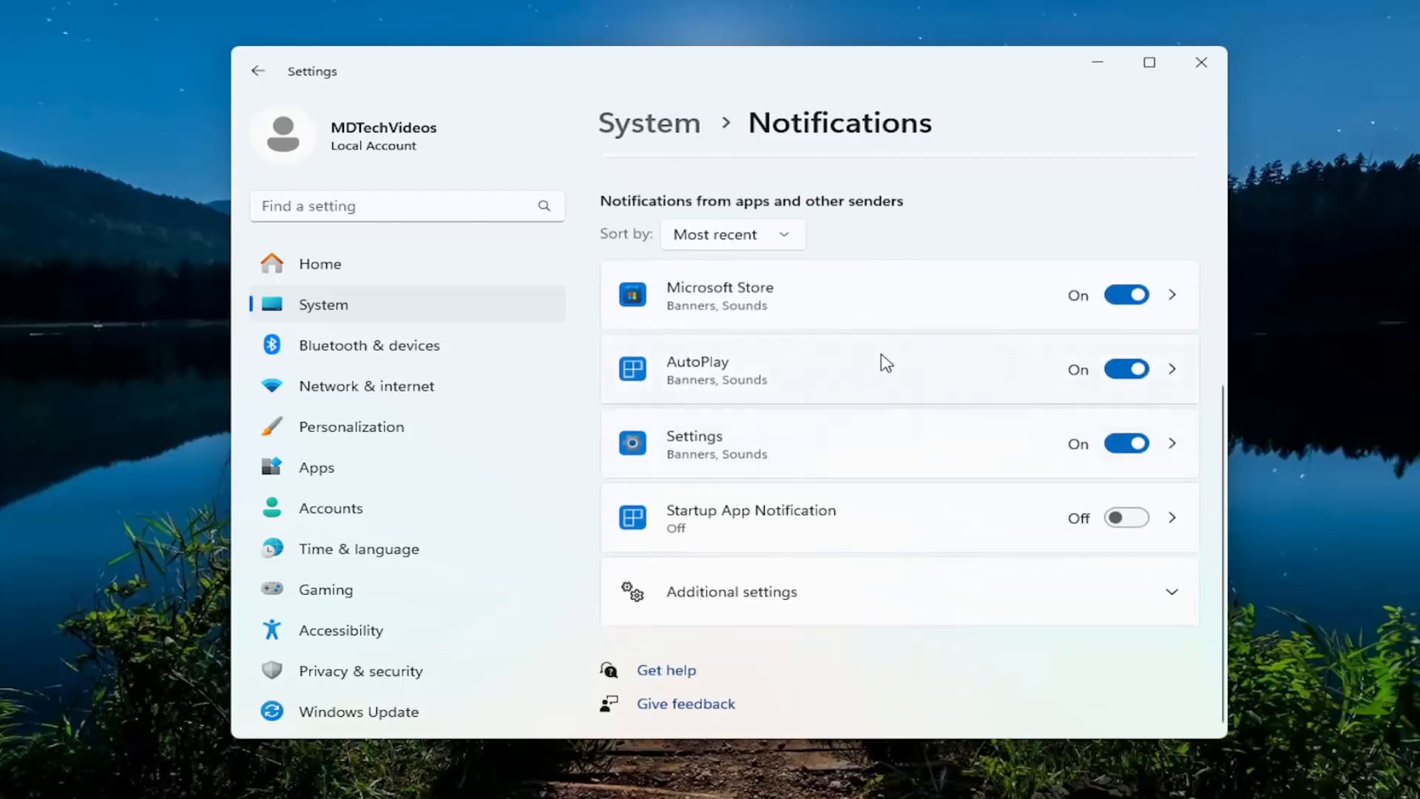
mouse_move(461, 435)
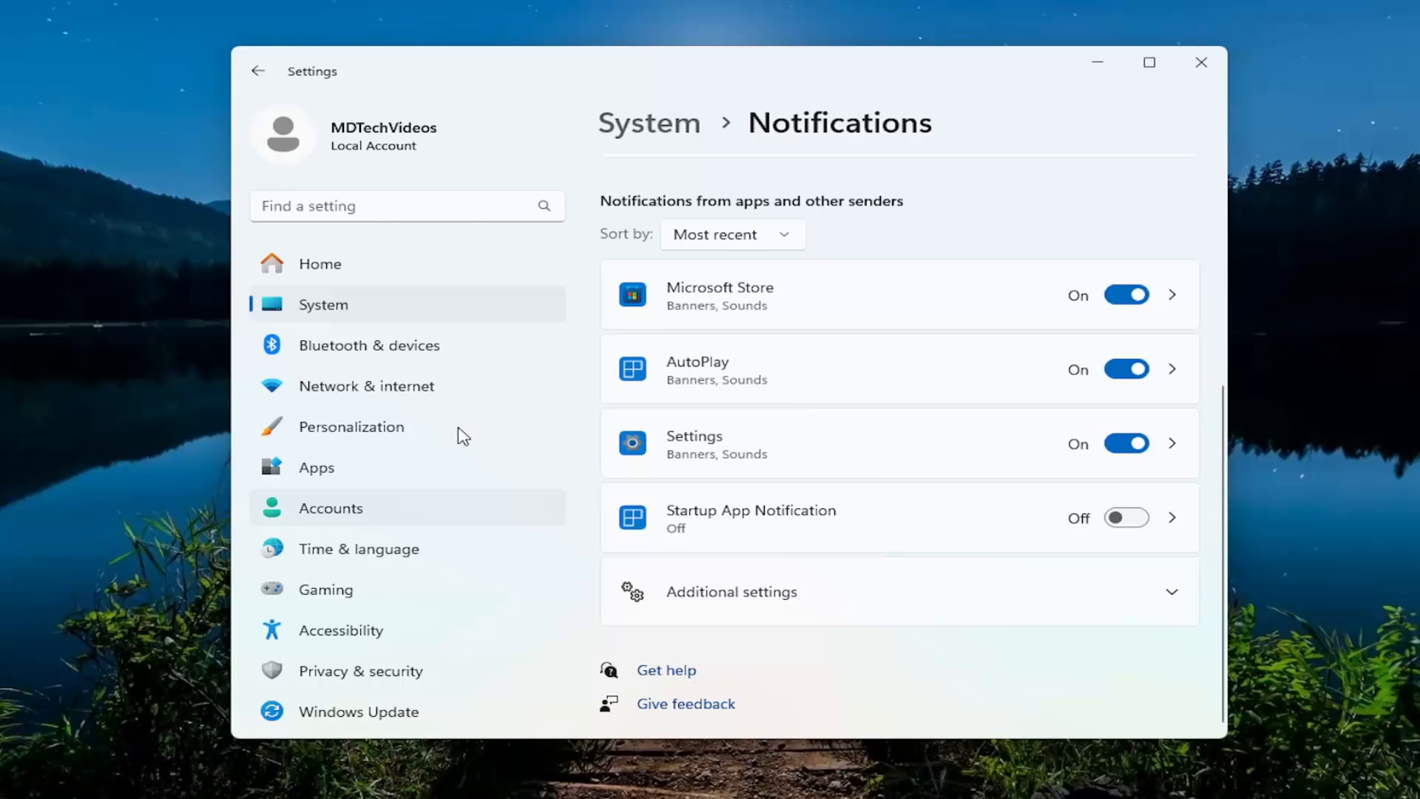
mouse_move(1165, 494)
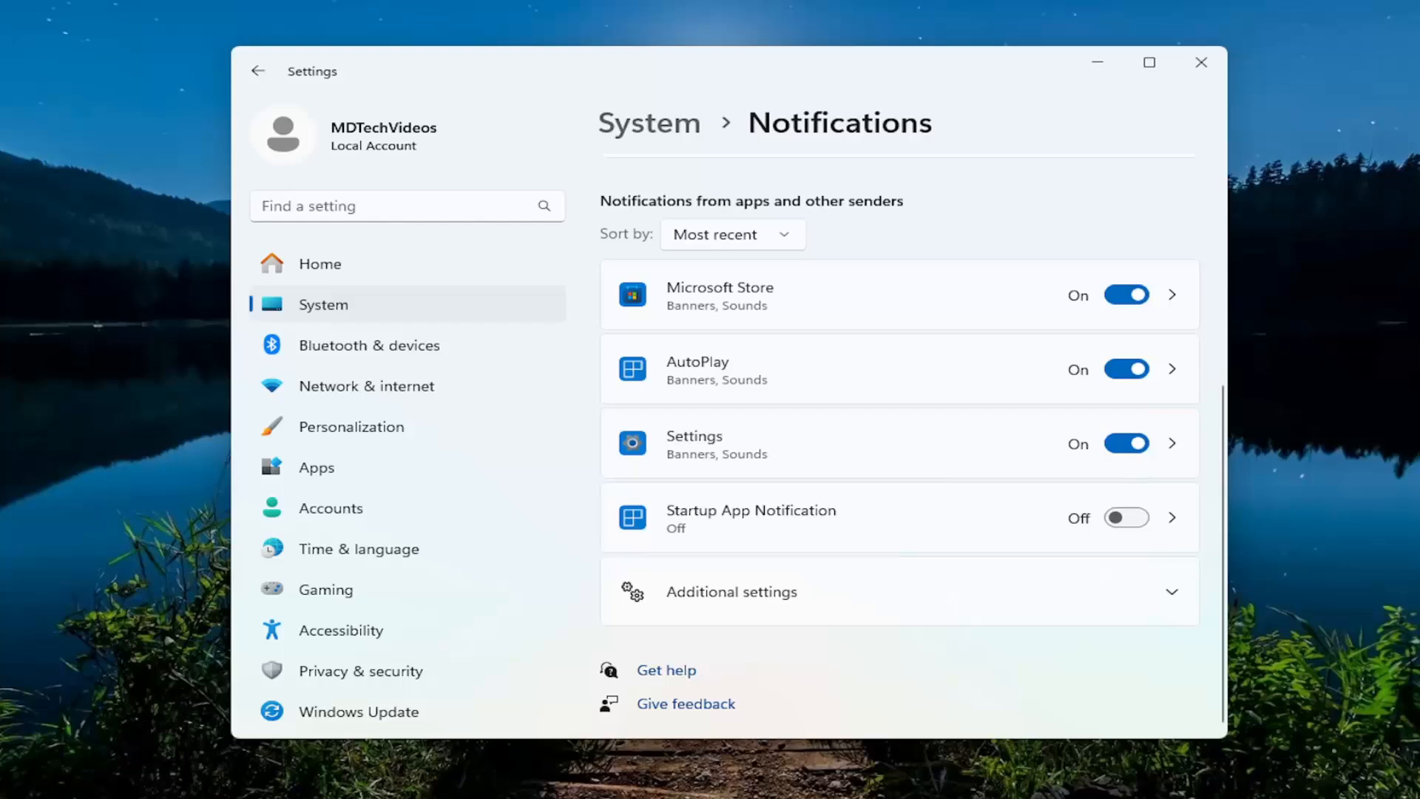
Search Start for 'print screen' to find the Print screen key screen-capture setting
left_click(1201, 63)
type("p")
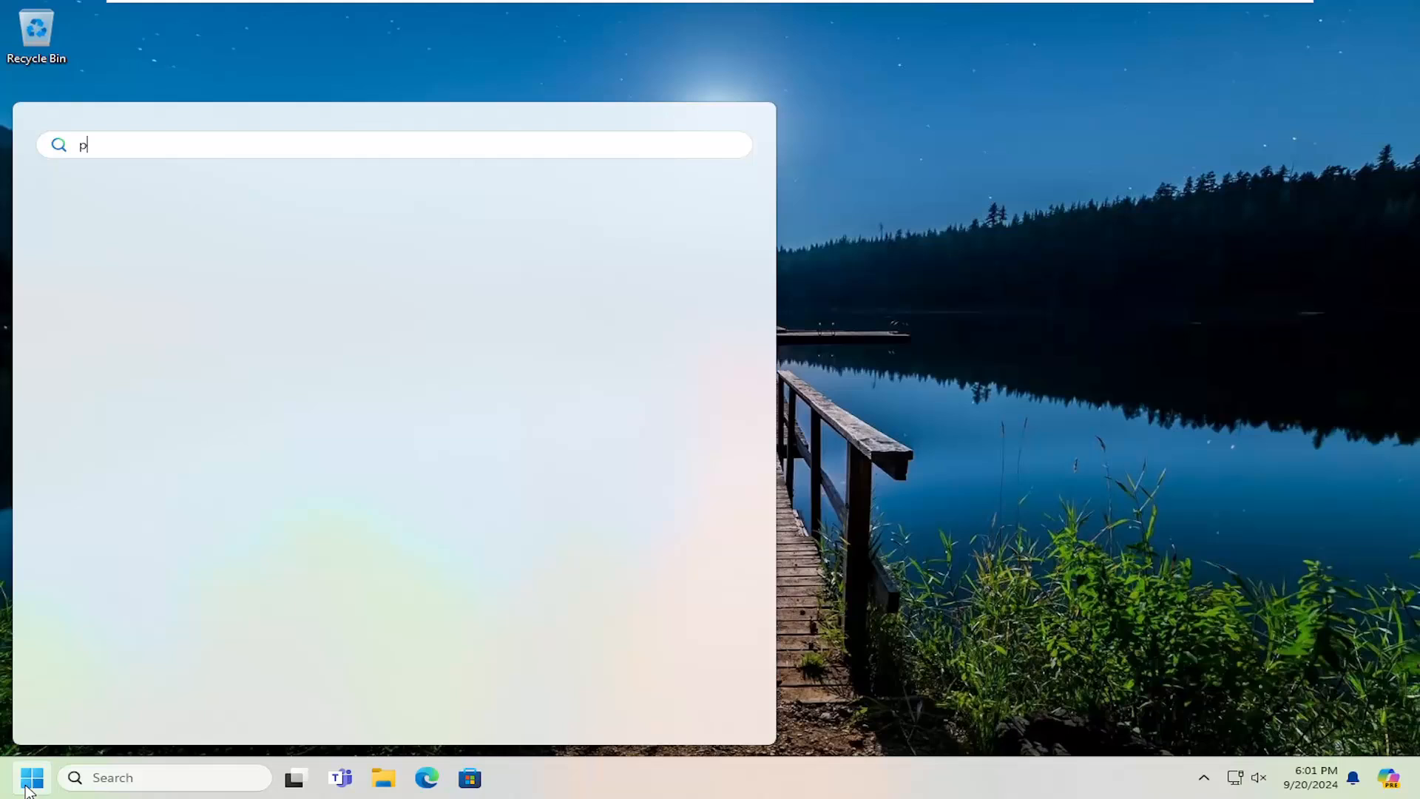
type("rint screen")
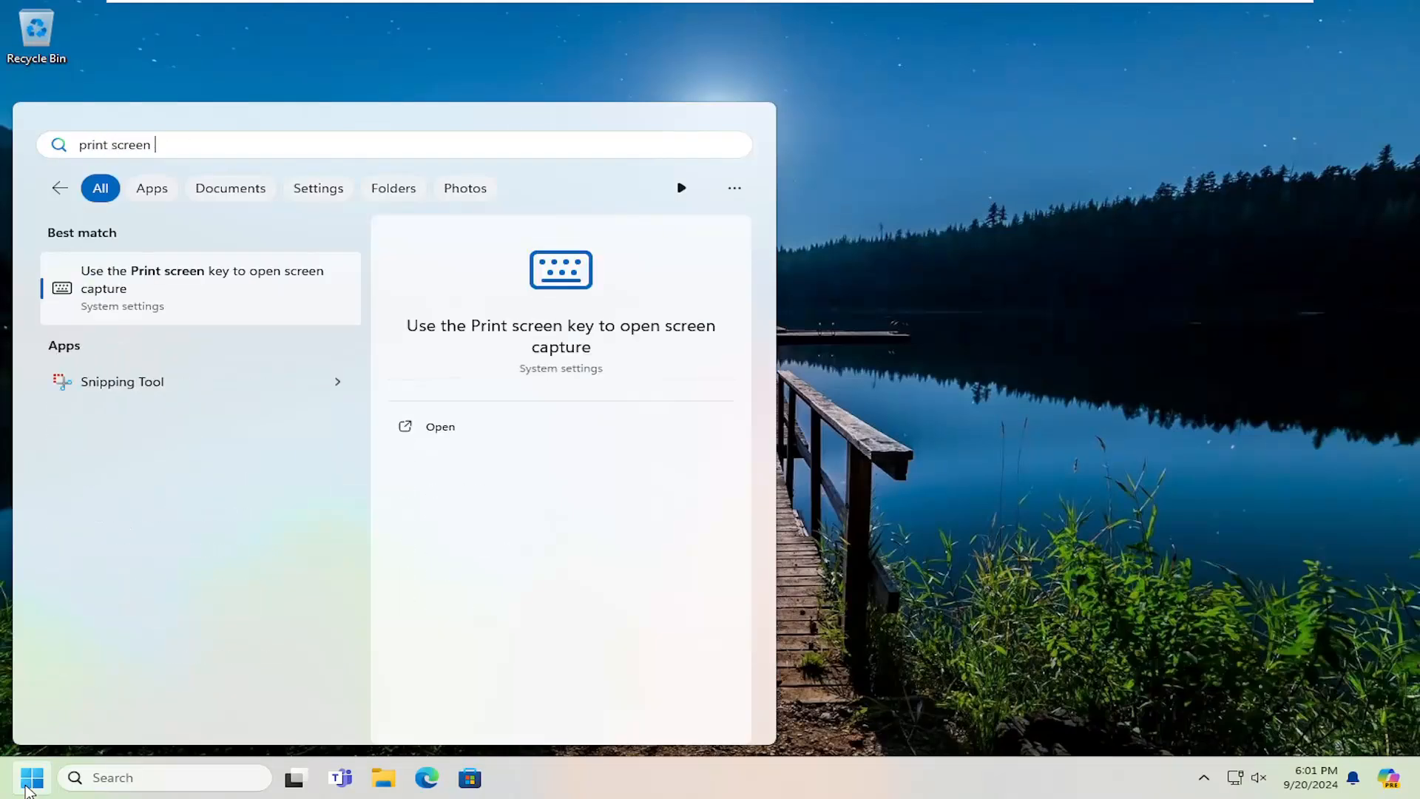
mouse_move(163, 281)
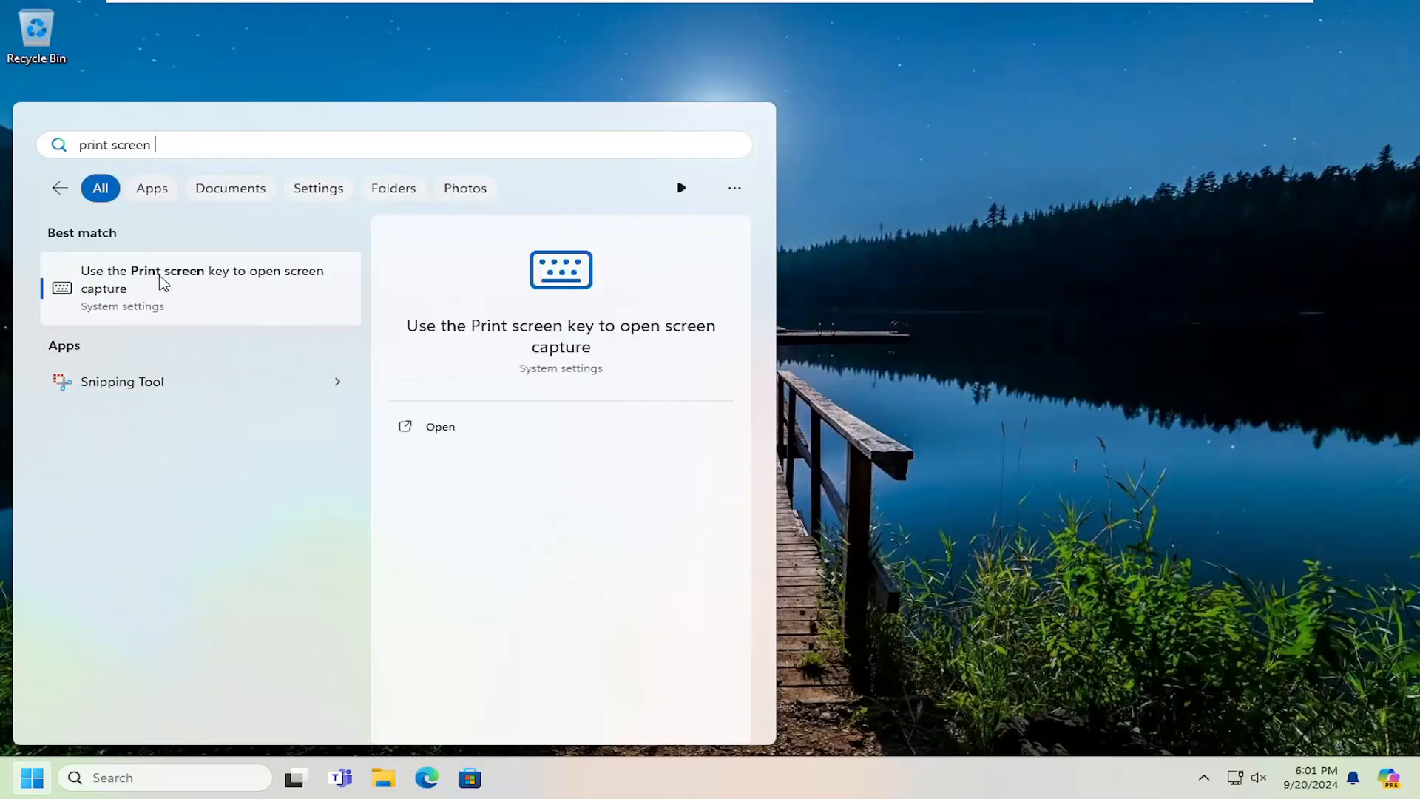
mouse_move(195, 298)
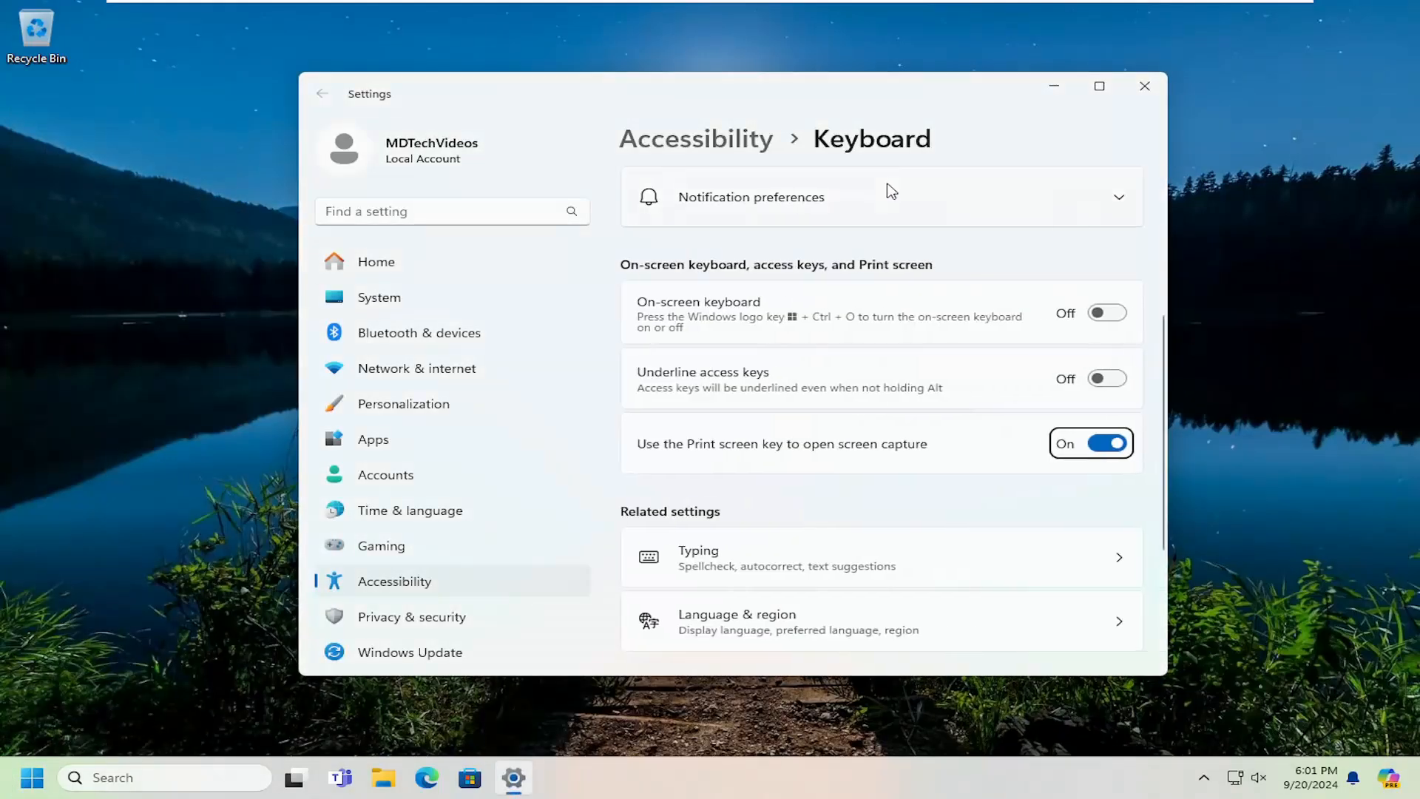
mouse_move(709, 460)
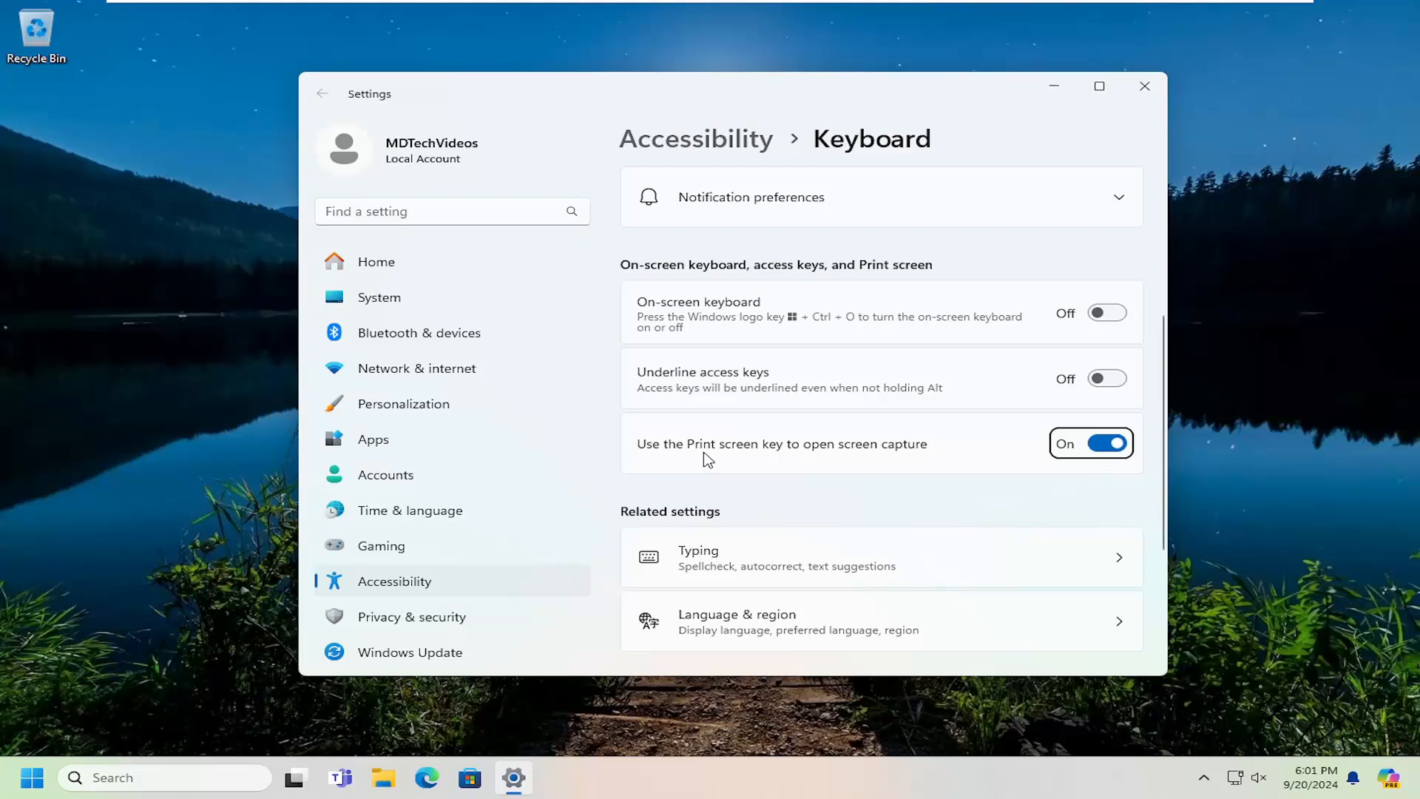
mouse_move(1053, 462)
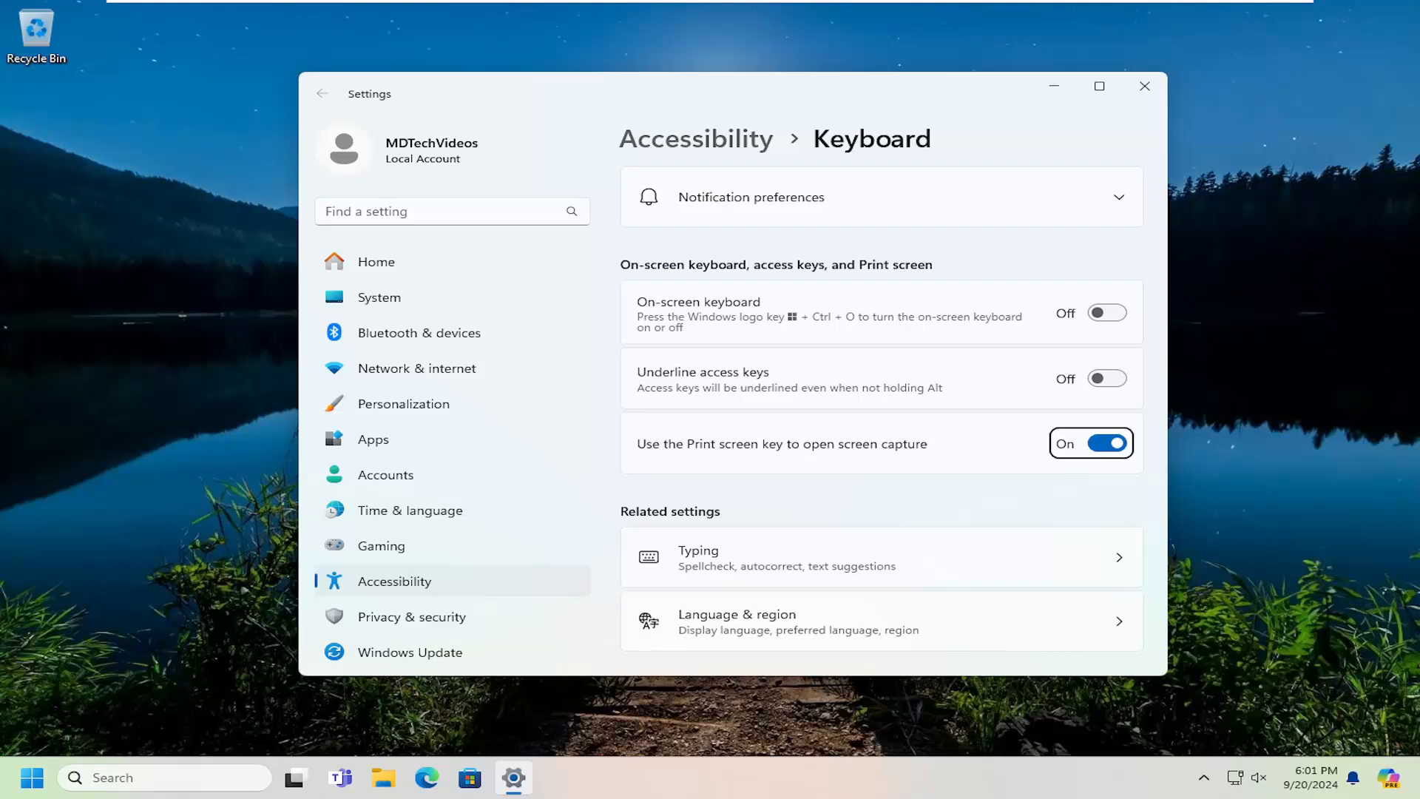
mouse_move(1135, 488)
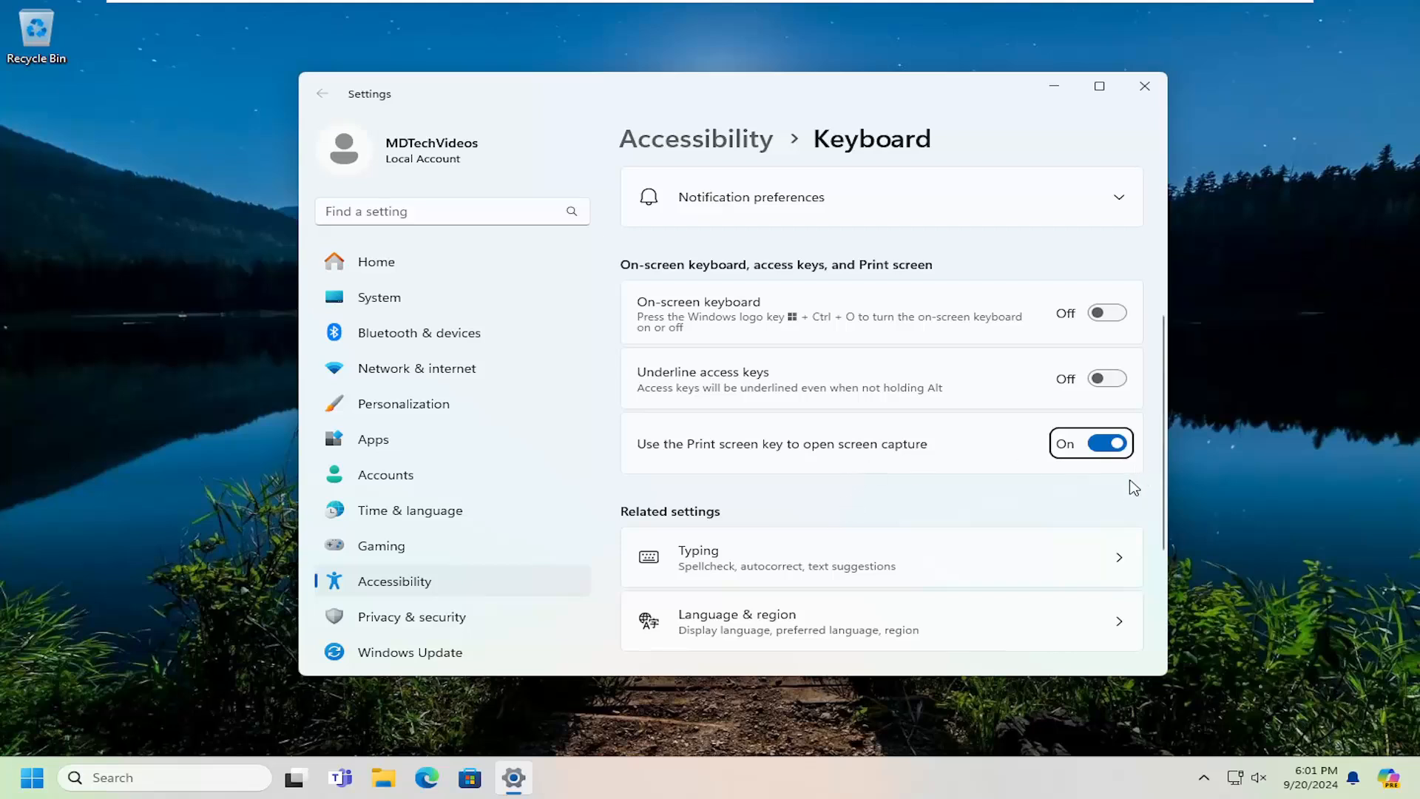
mouse_move(371, 588)
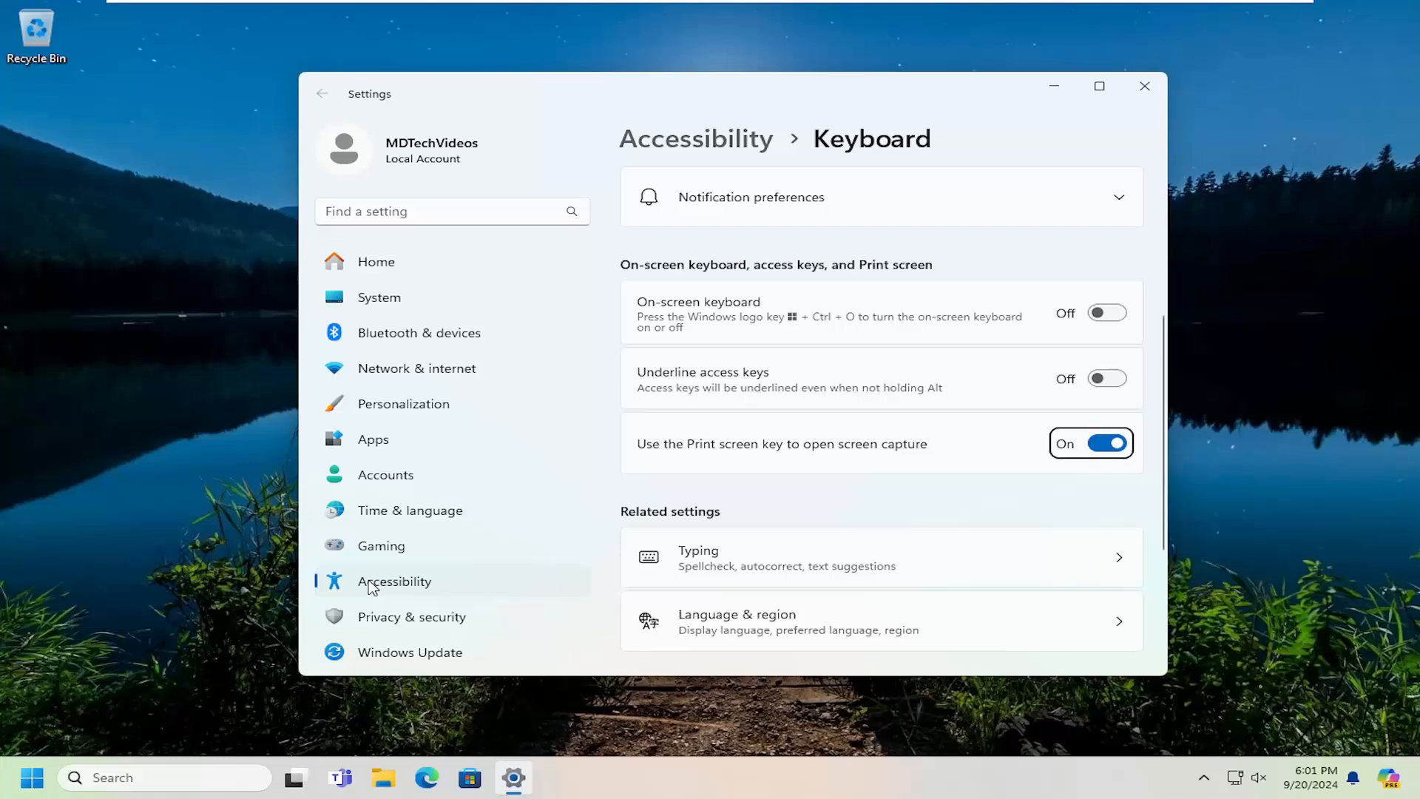
mouse_move(923, 465)
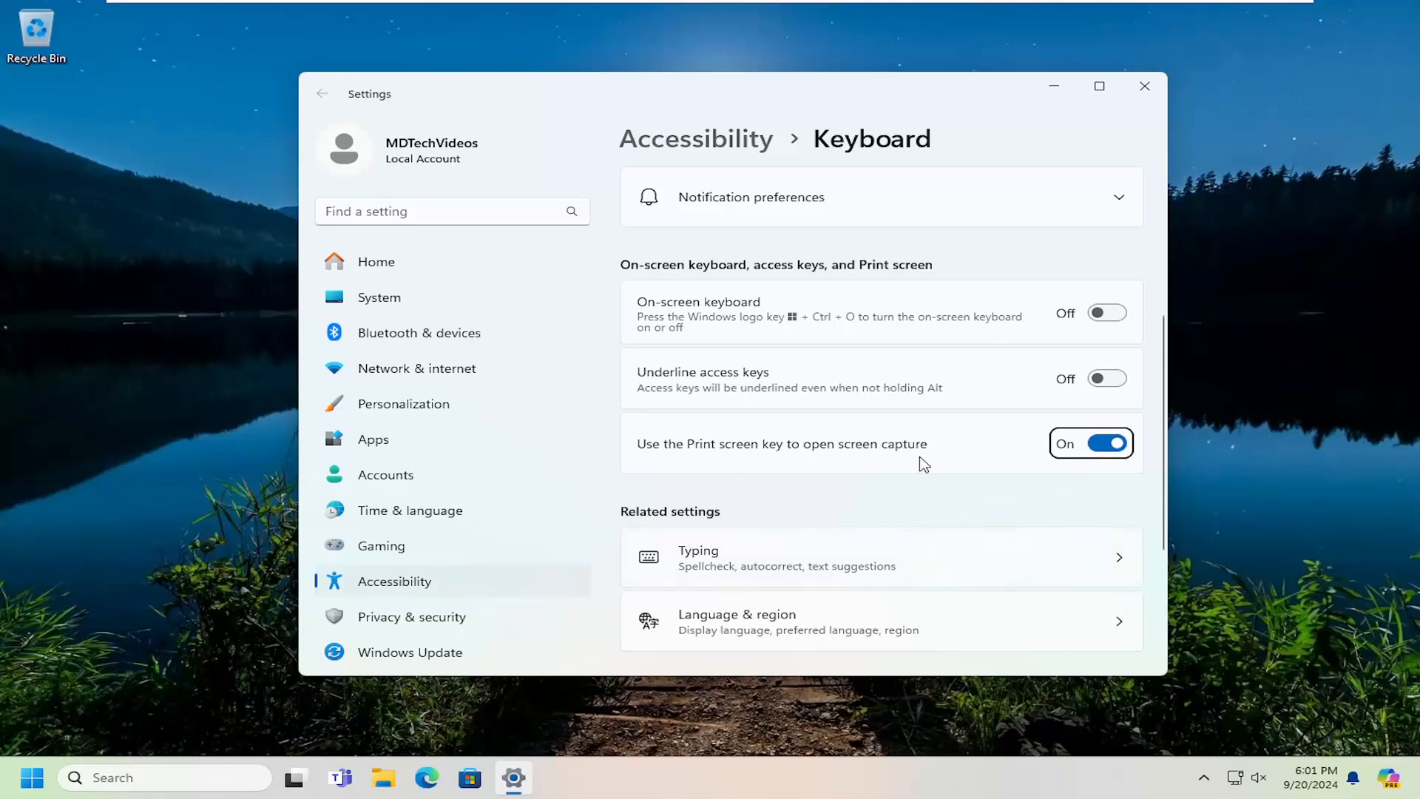
mouse_move(1037, 393)
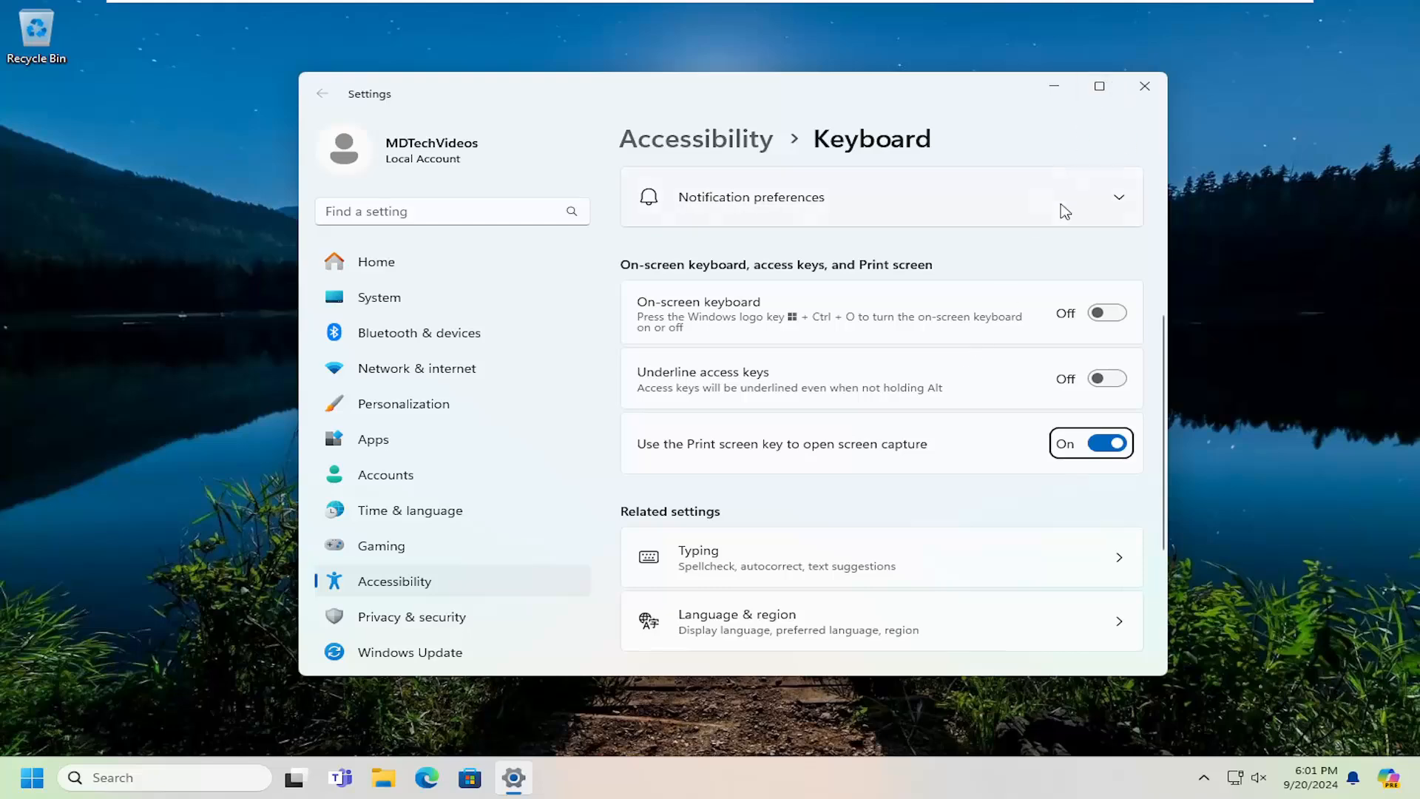
mouse_move(1145, 86)
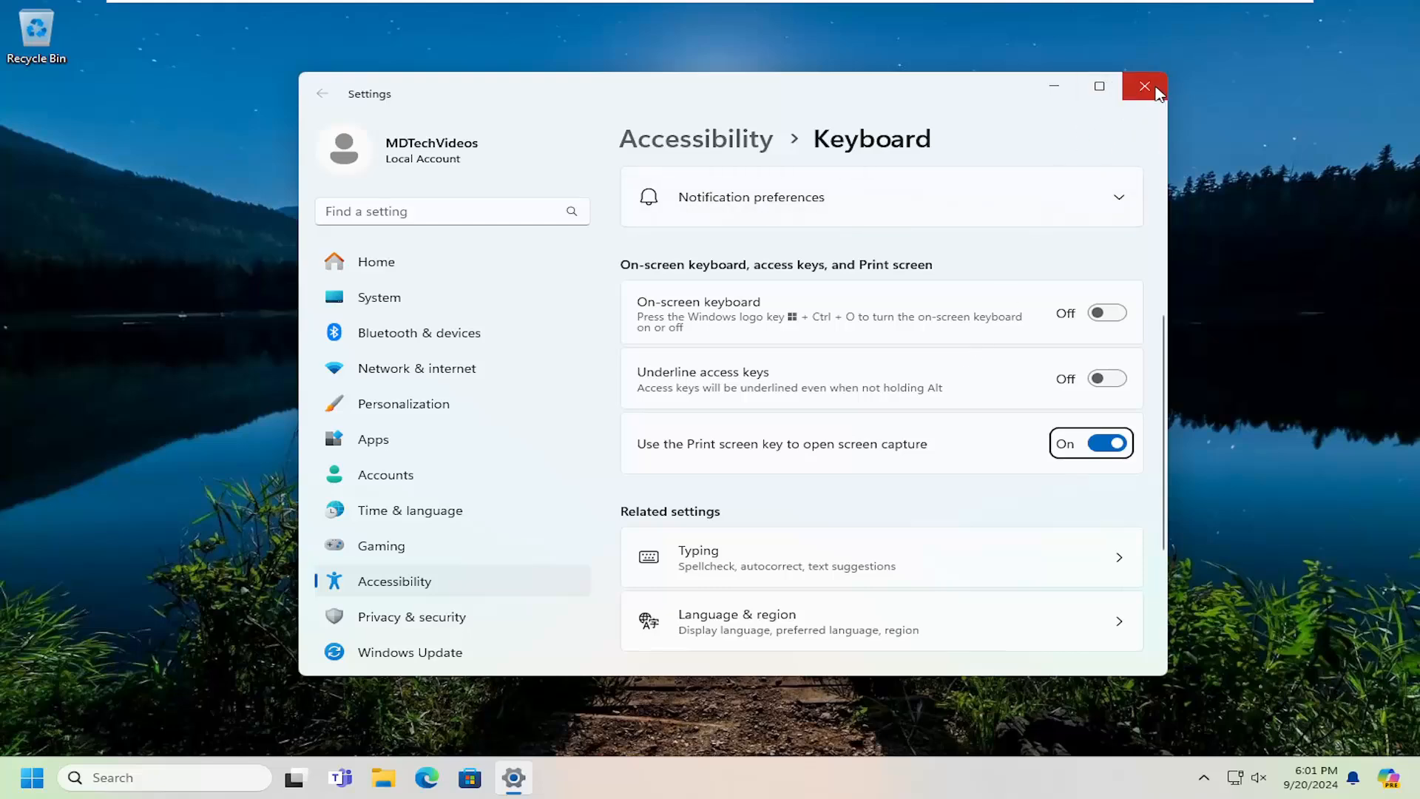
Confirm the Print screen screen-capture toggle is On and close Settings
left_click(1143, 86)
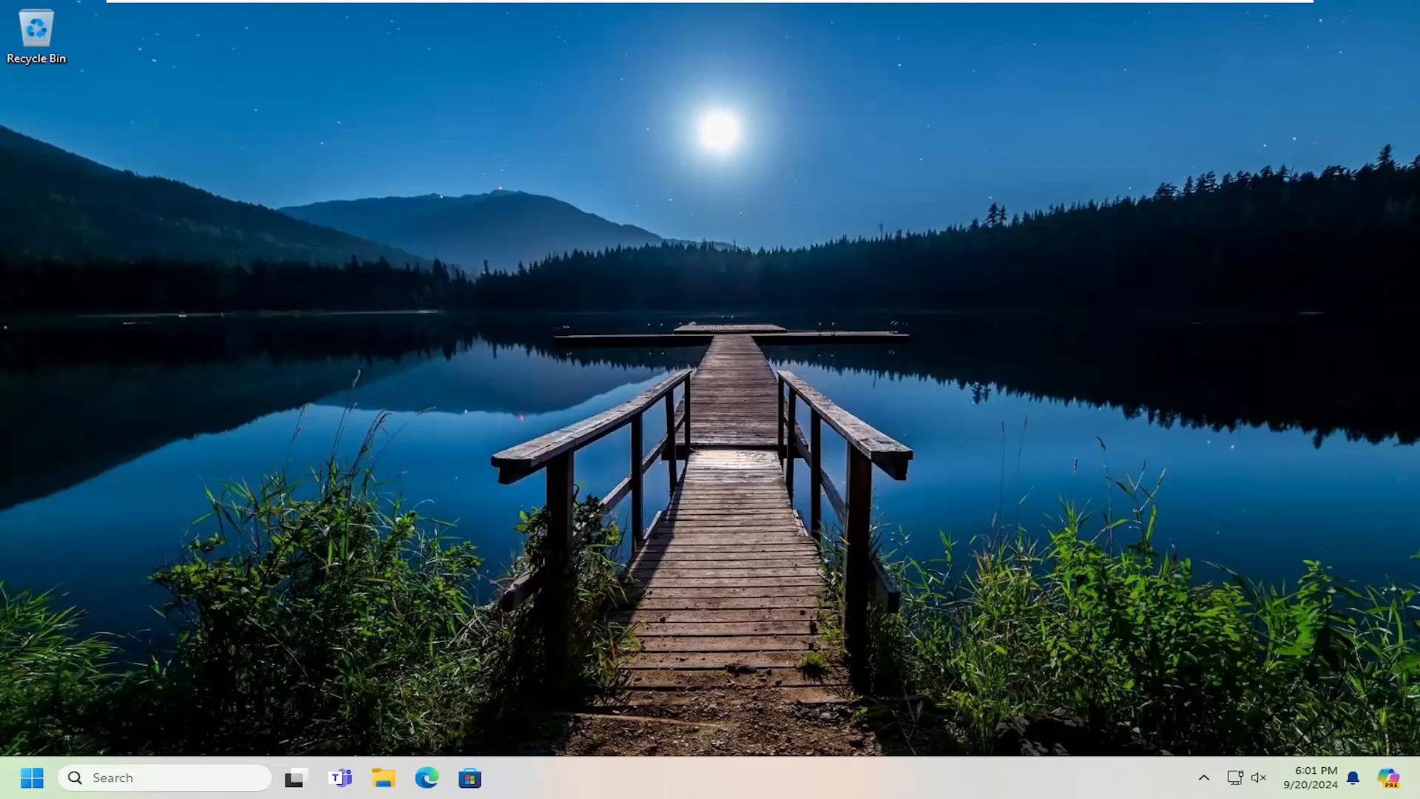